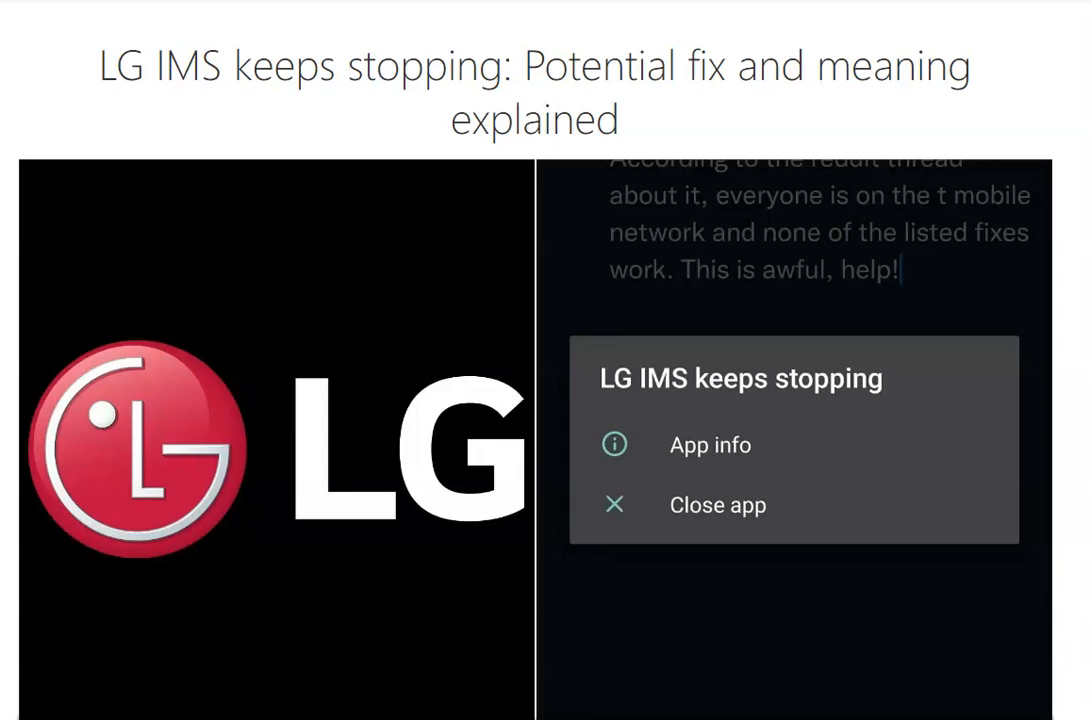
scroll(down, 3)
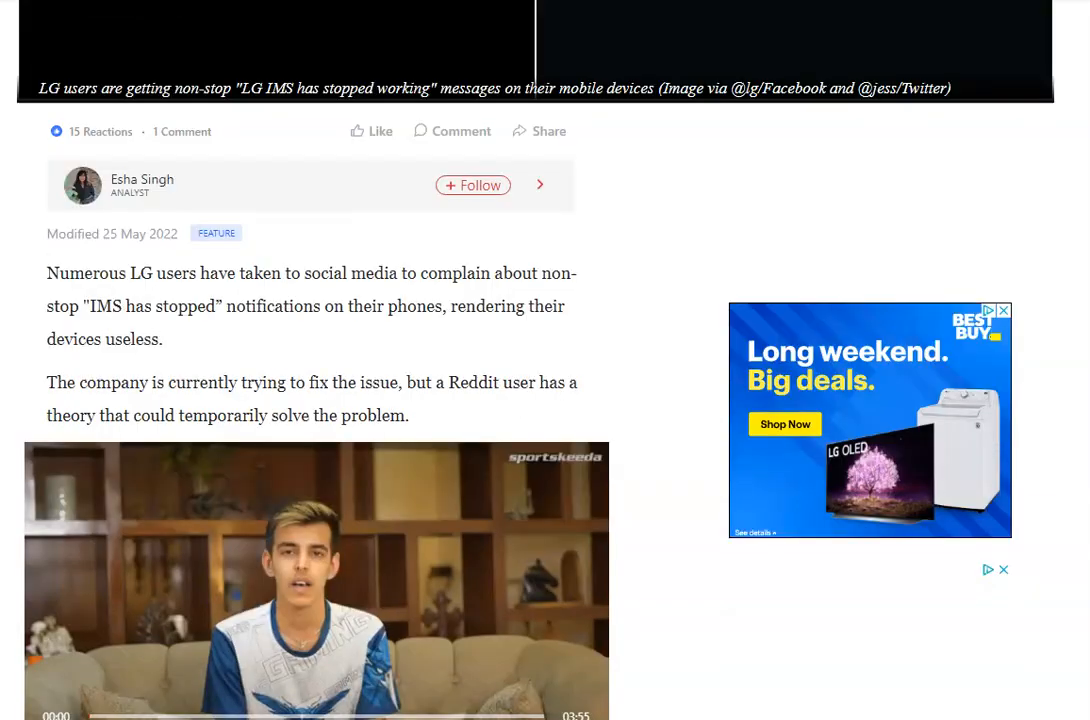
scroll(down, 3)
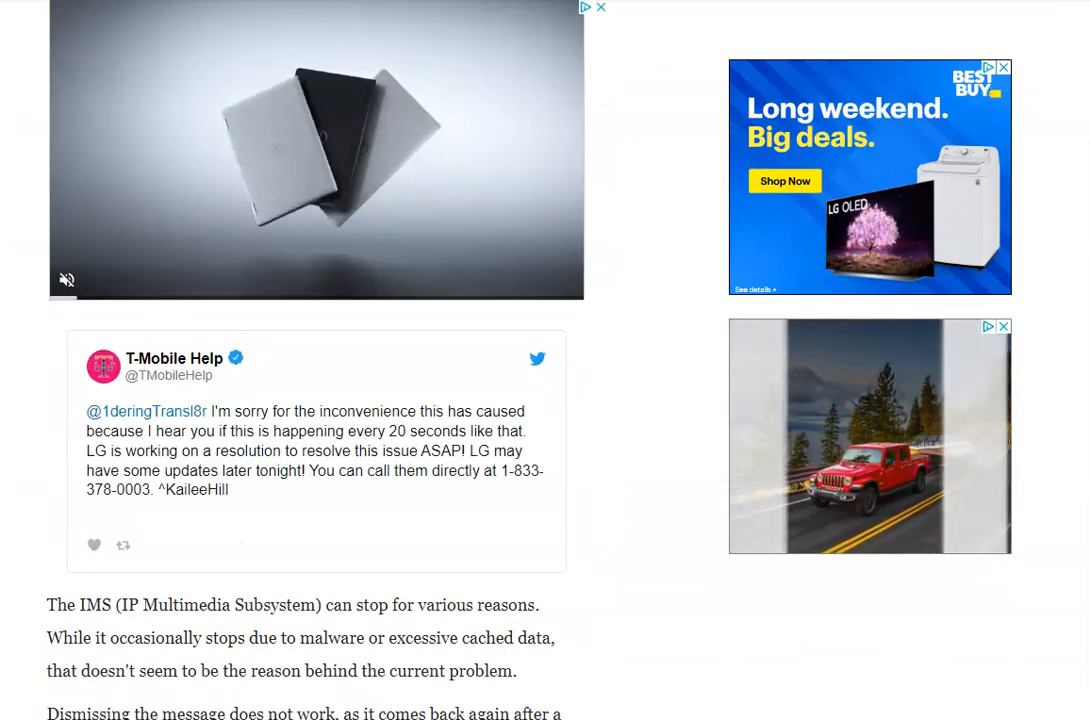
scroll(down, 3)
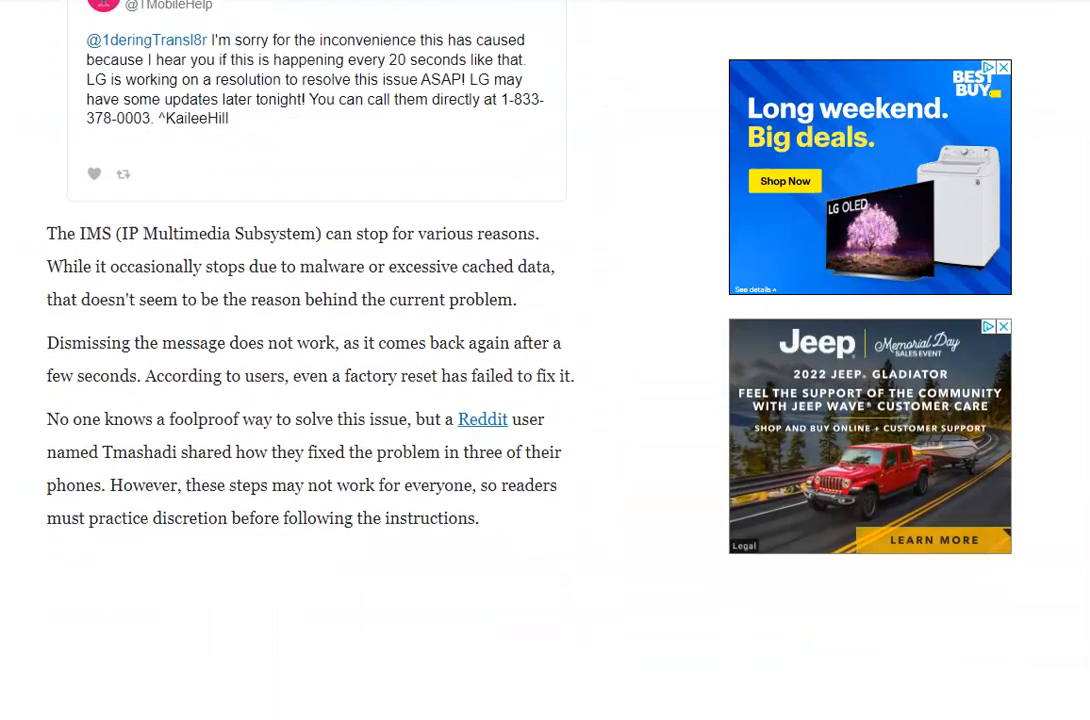
scroll(down, 3)
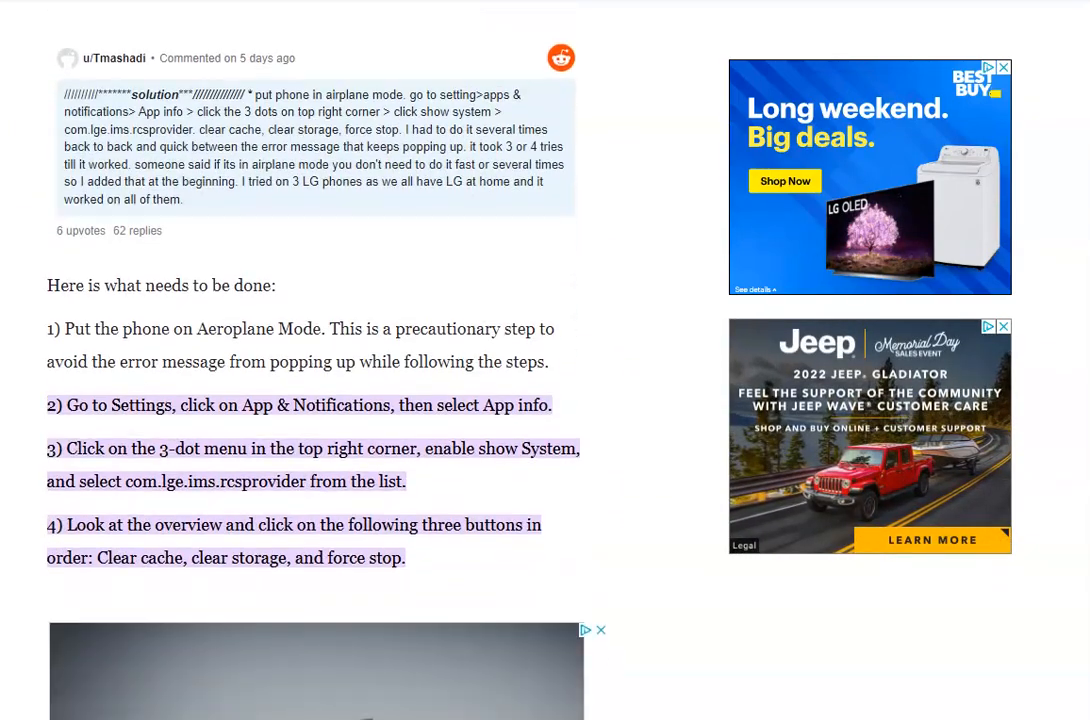
scroll(down, 3)
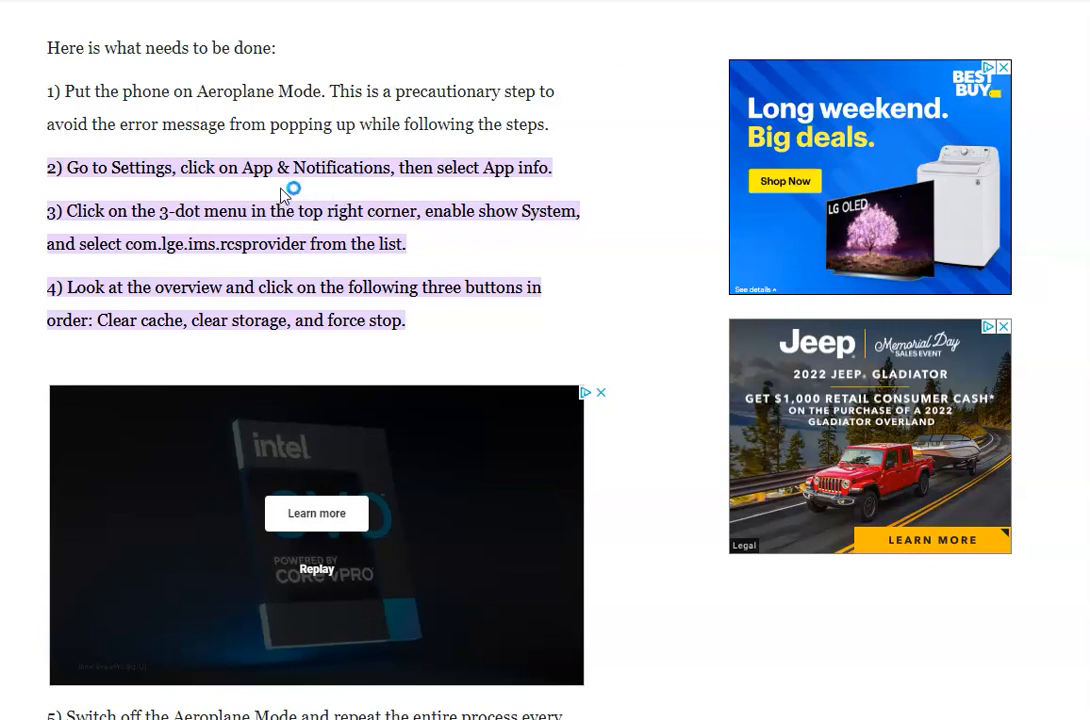
mouse_move(310, 180)
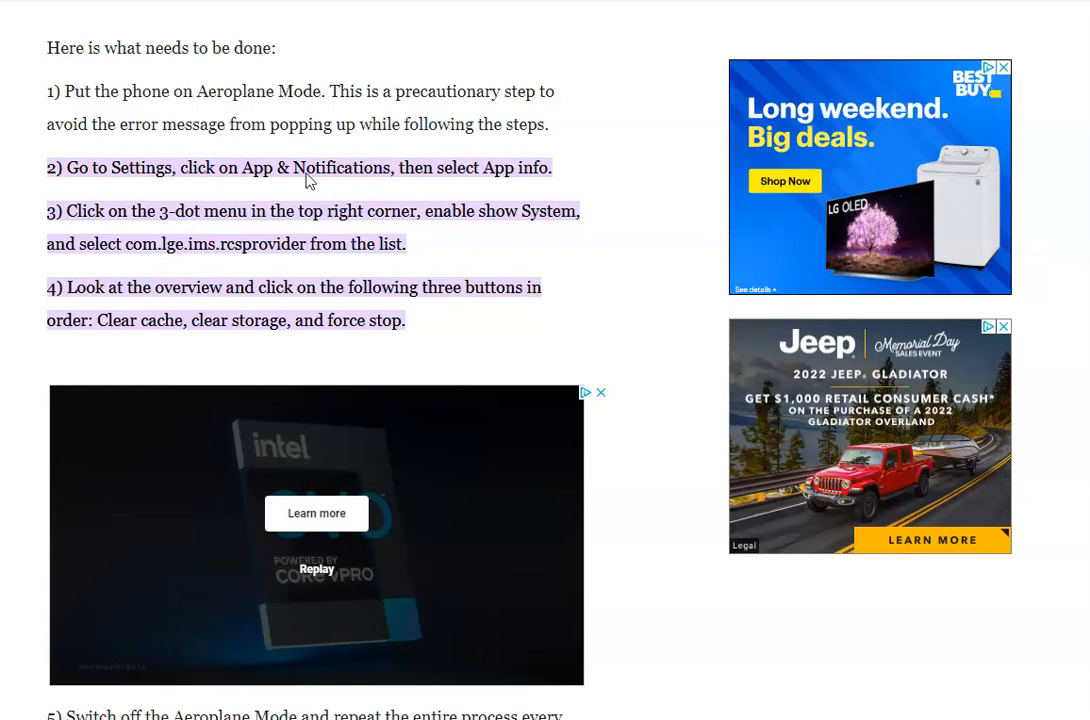
mouse_move(484, 174)
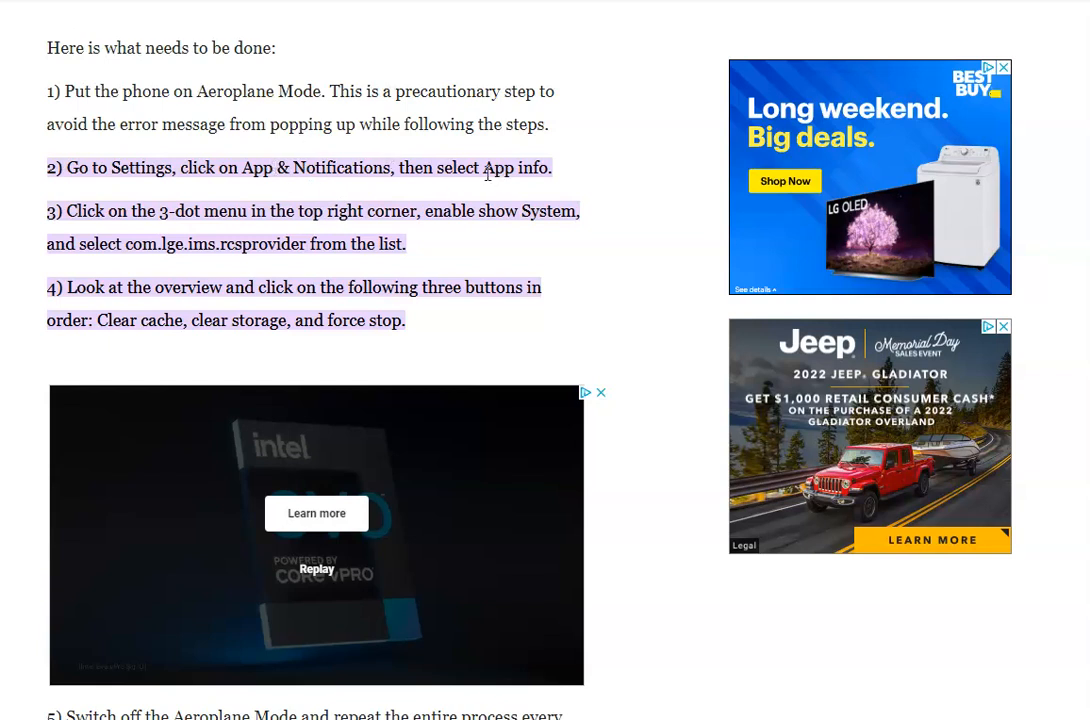
mouse_move(516, 190)
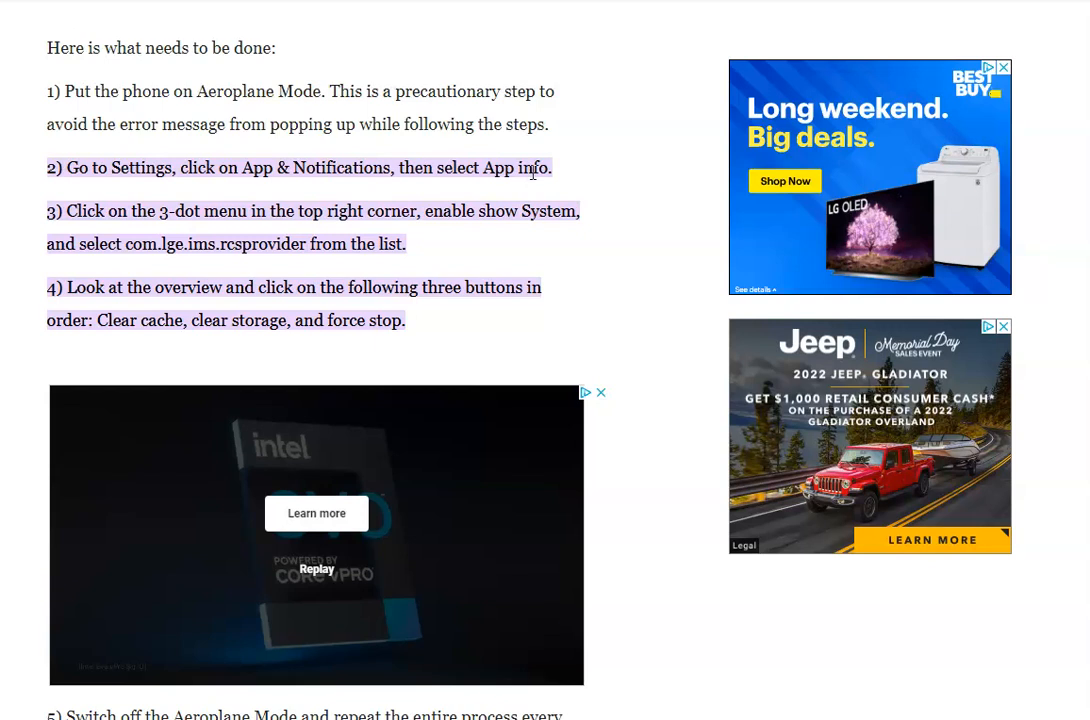
mouse_move(536, 180)
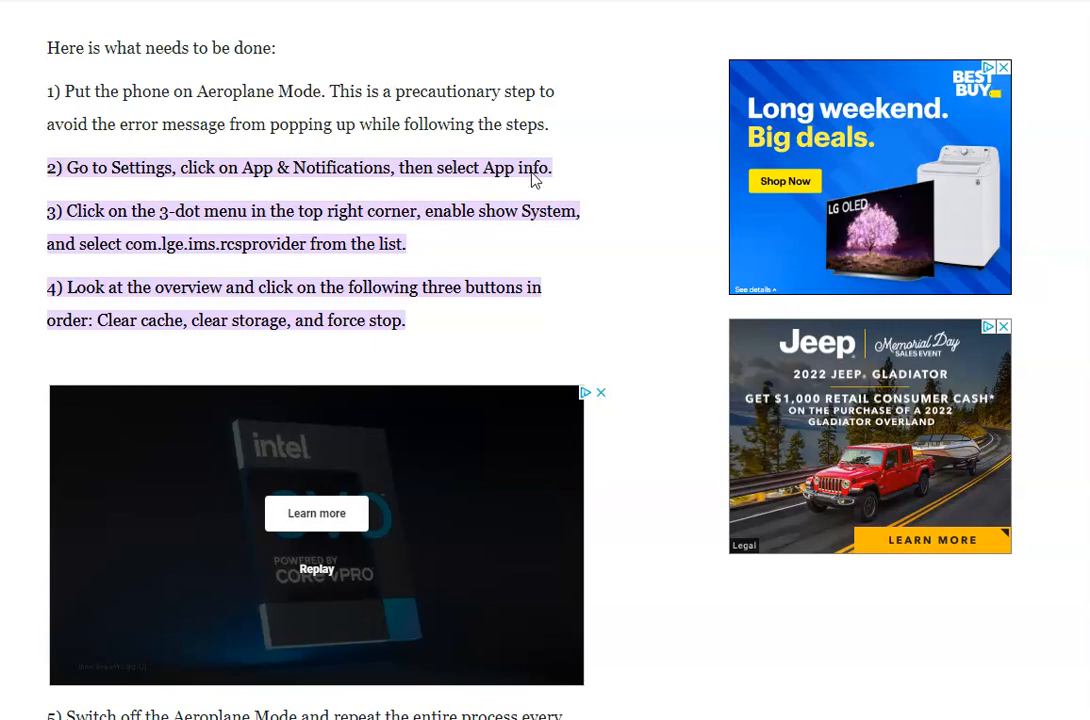
mouse_move(162, 268)
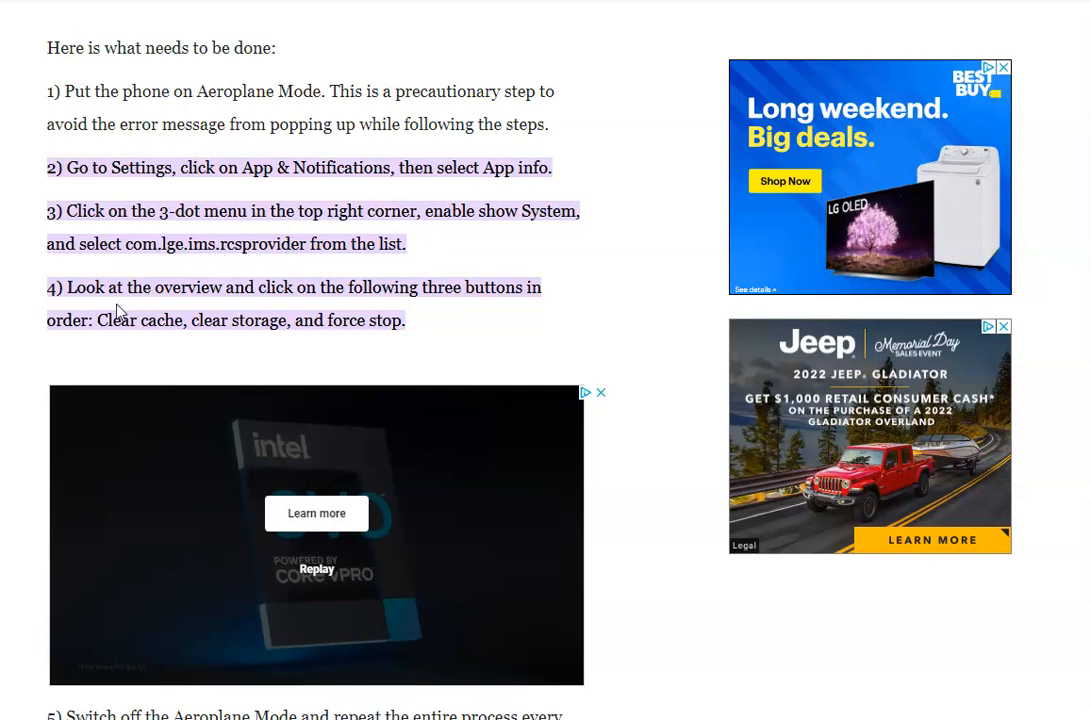
mouse_move(196, 306)
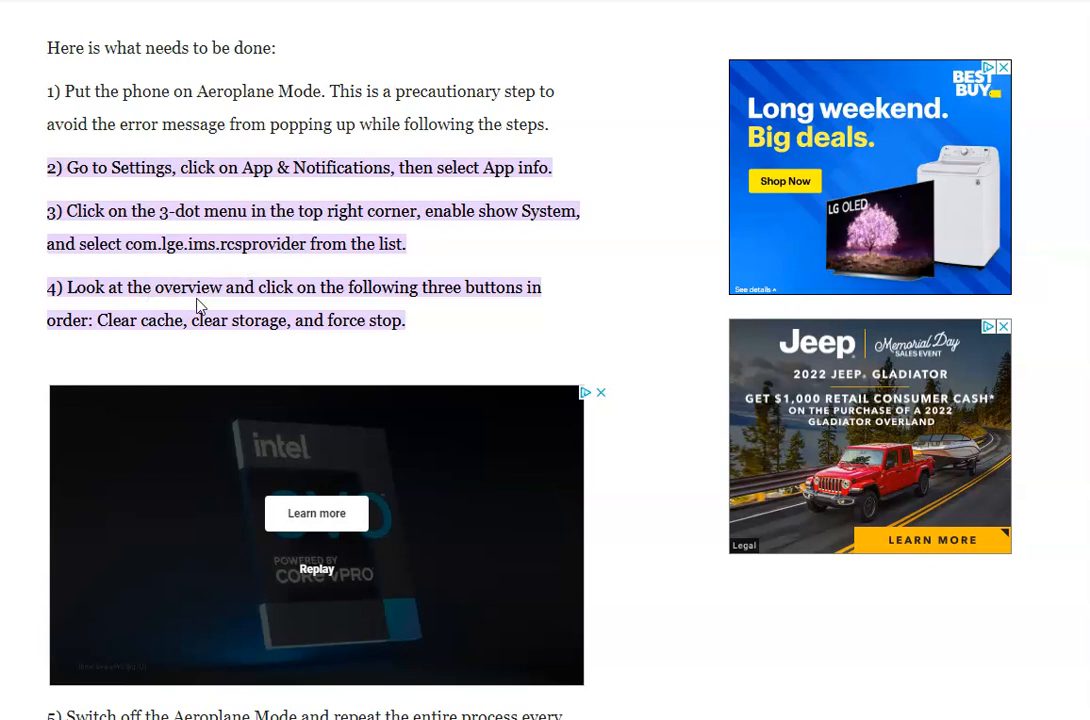
mouse_move(546, 300)
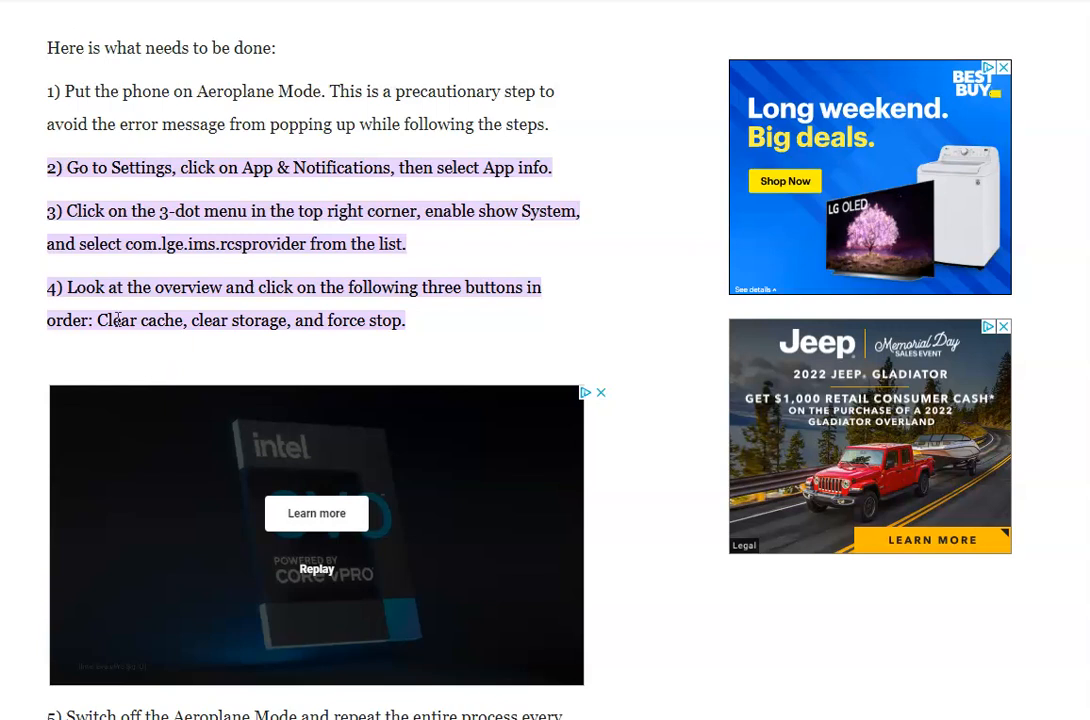
mouse_move(158, 334)
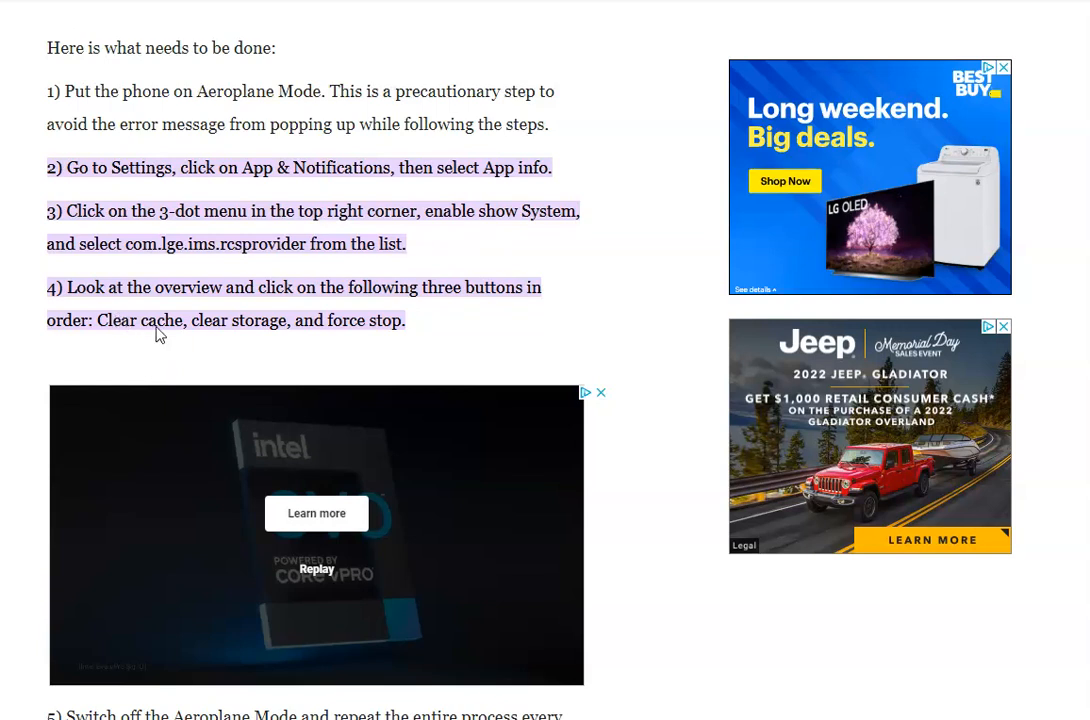
mouse_move(158, 328)
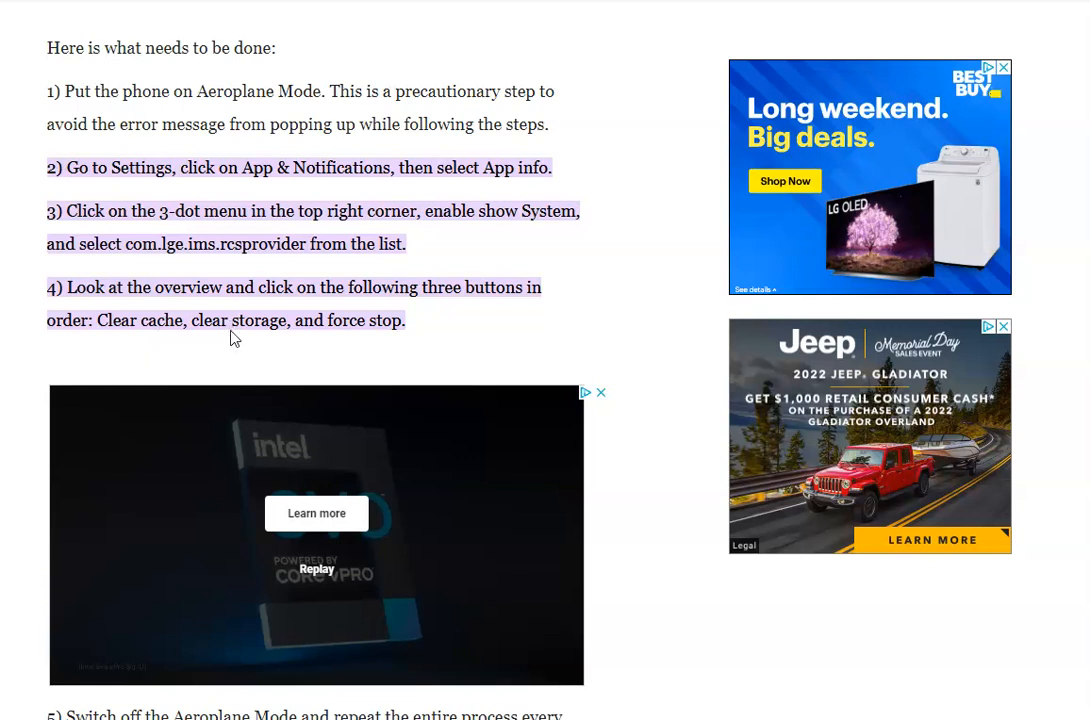
mouse_move(360, 330)
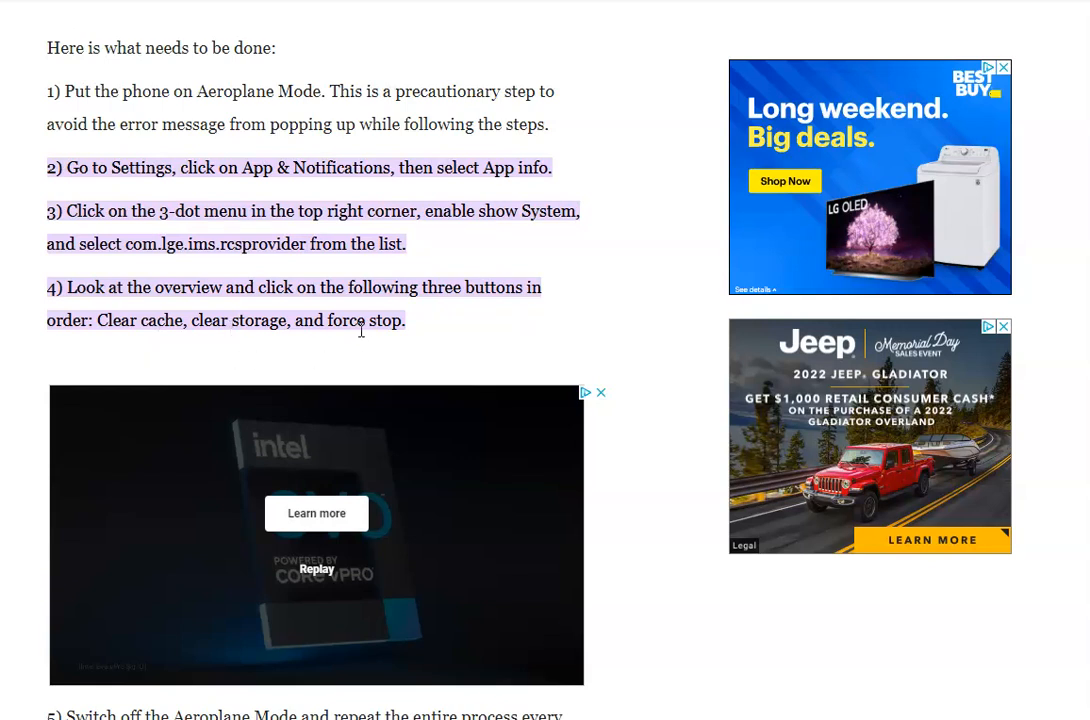
mouse_move(132, 340)
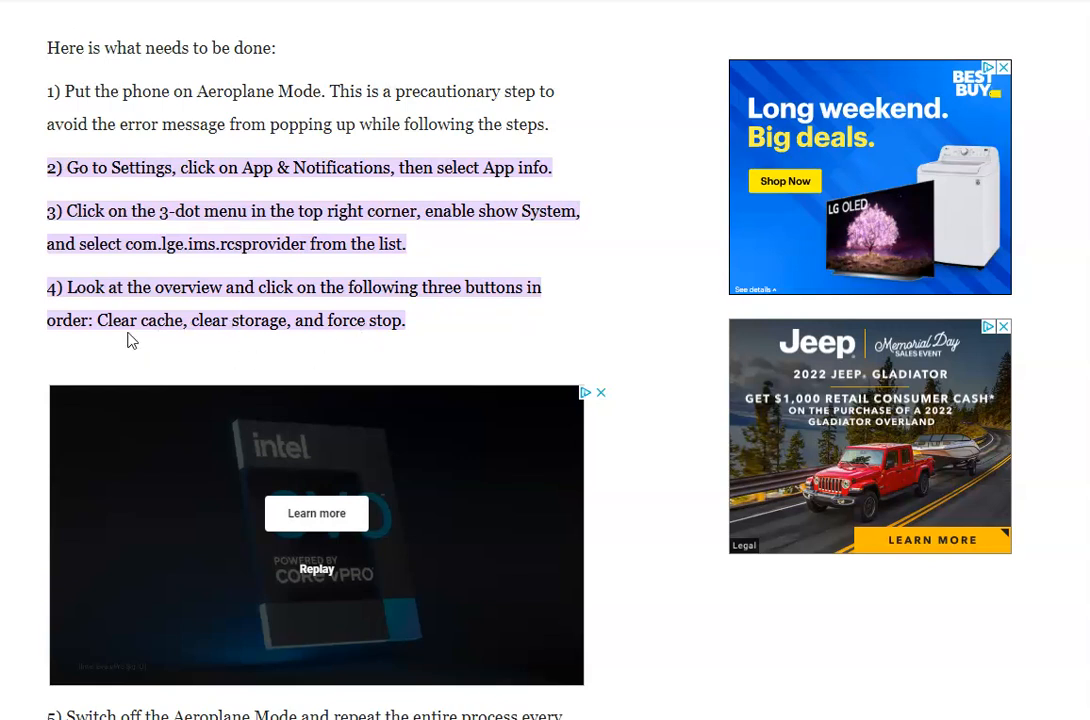
mouse_move(462, 312)
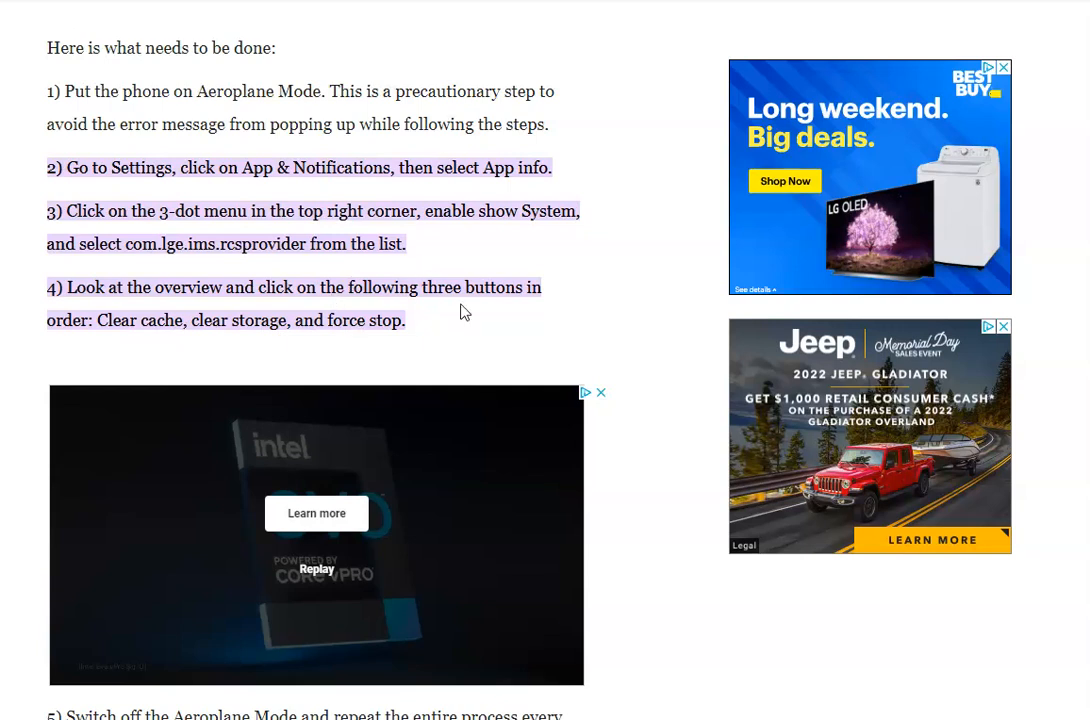
scroll(down, 3)
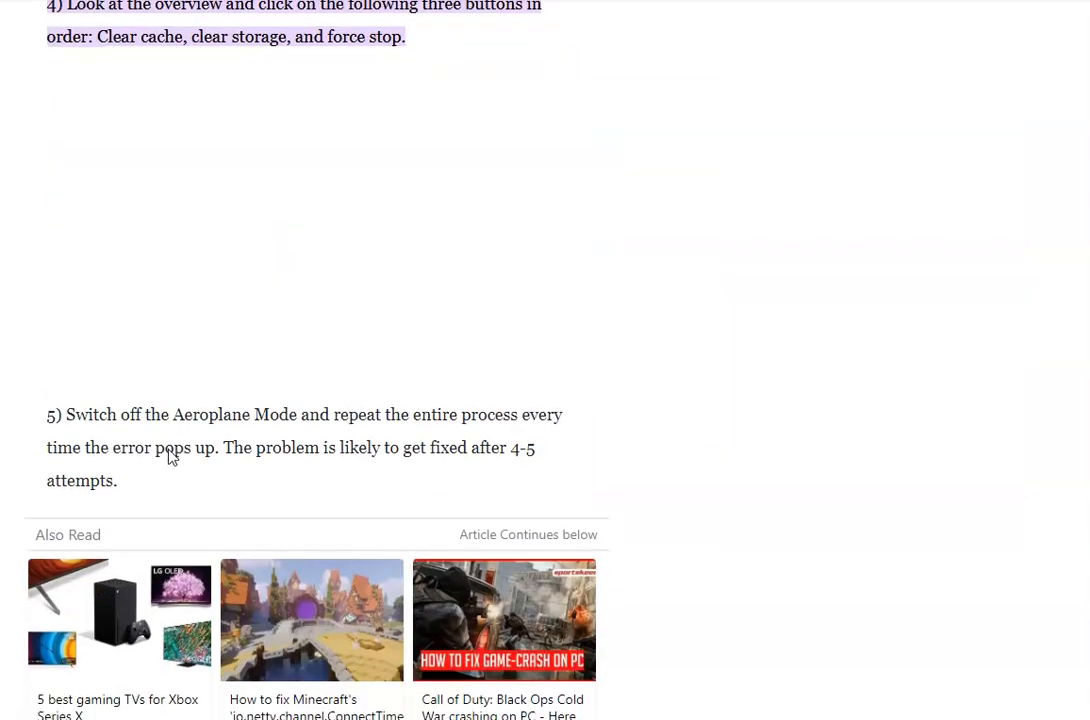